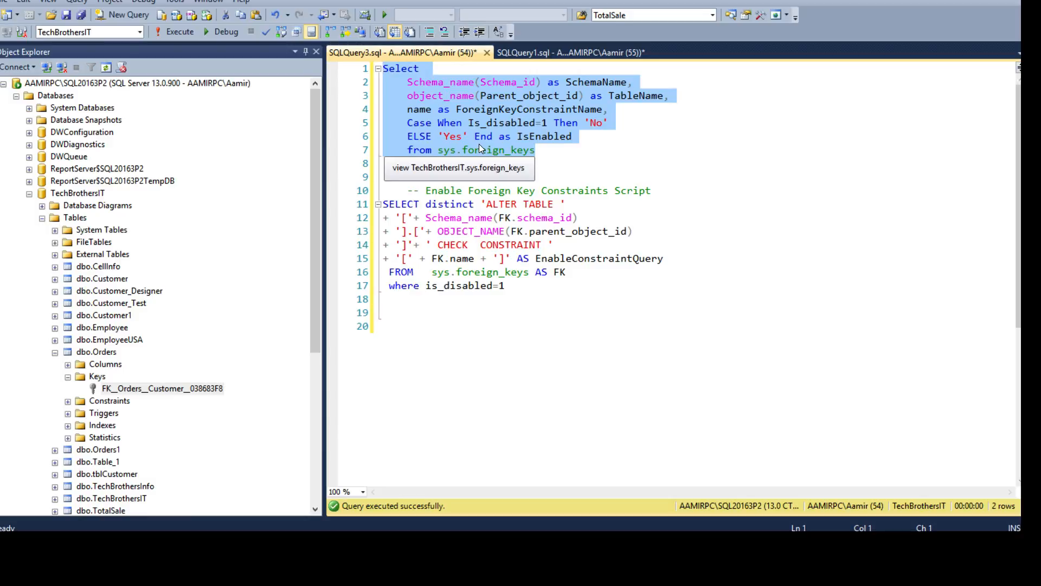
mouse_move(455, 153)
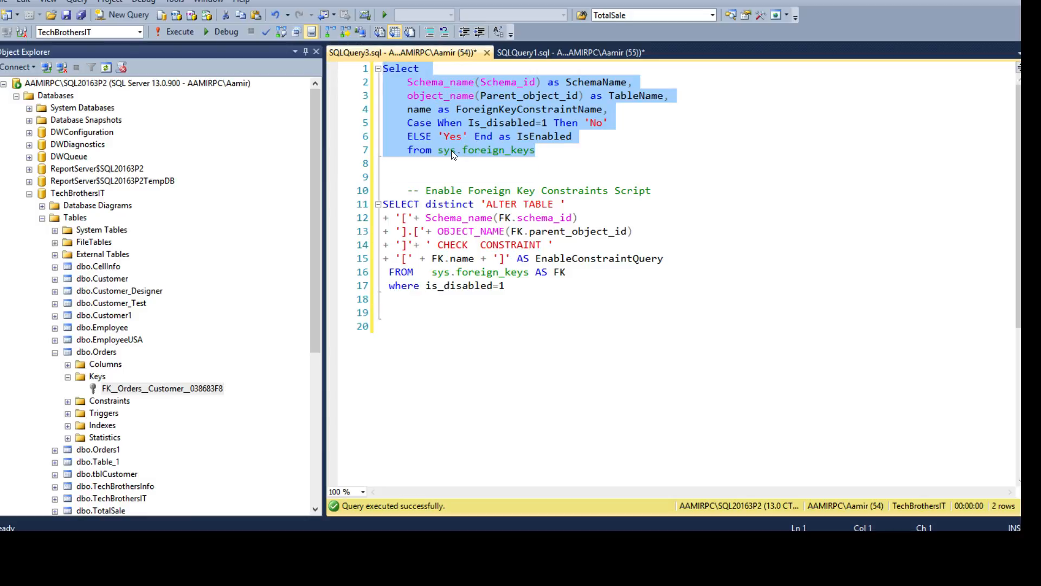
Run the sys.foreign_keys status query listing the Orders and Orders1 foreign keys
click(434, 150)
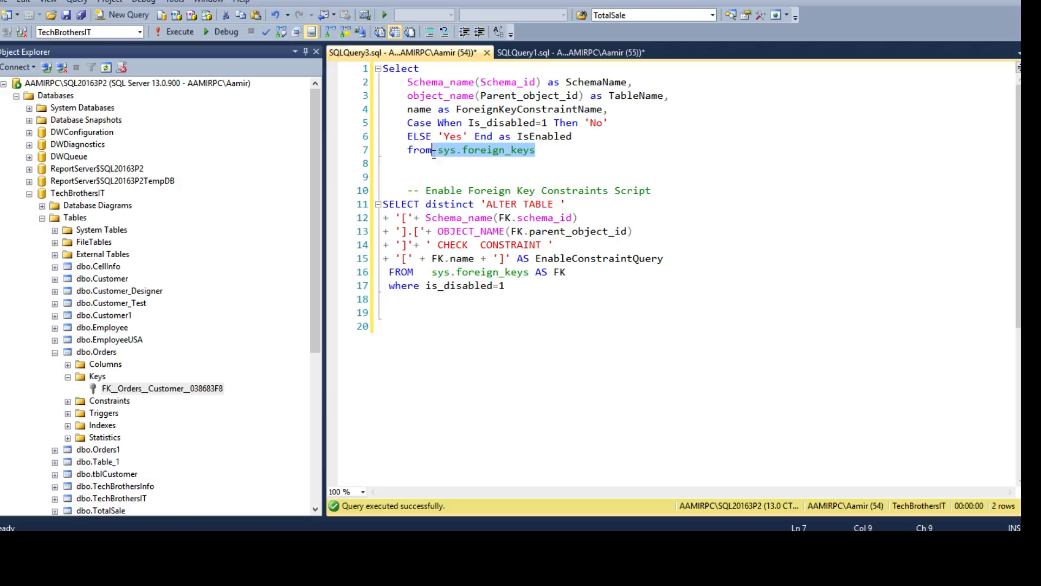
click(534, 150)
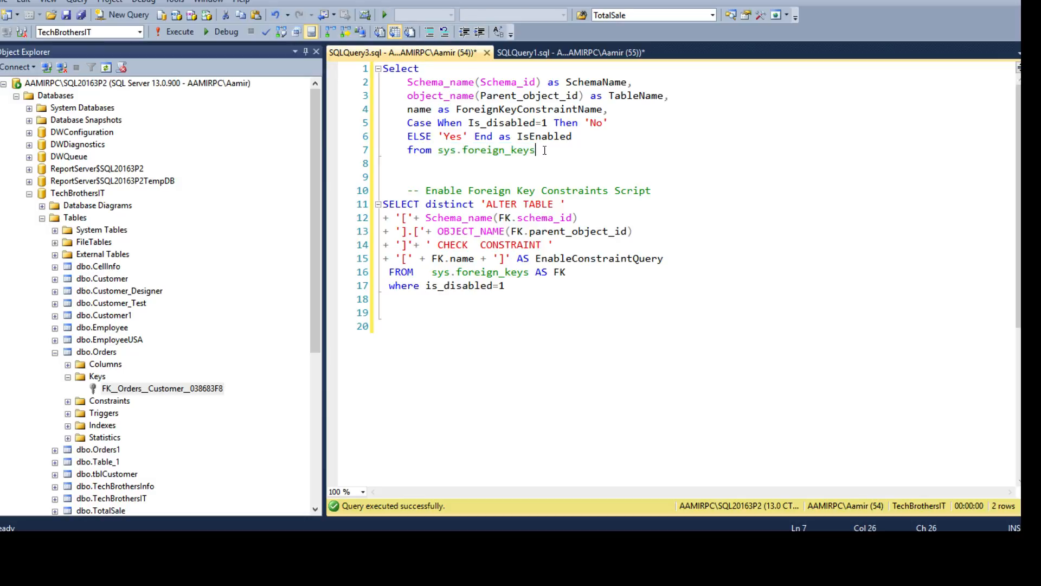
click(179, 31)
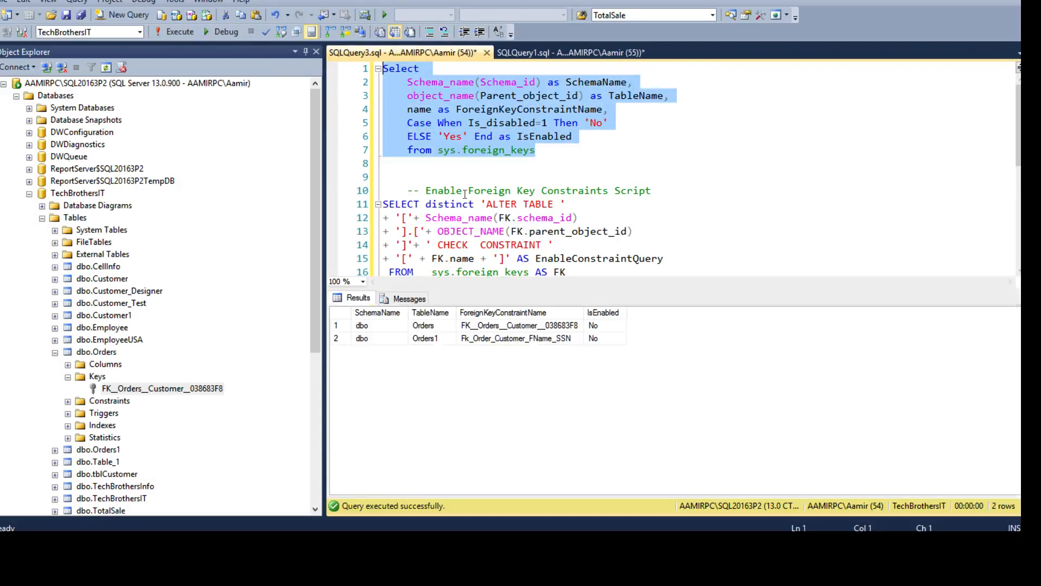
Highlight the query's functions, Schema_id, Parent_object_id and sys.foreign_keys source
click(362, 326)
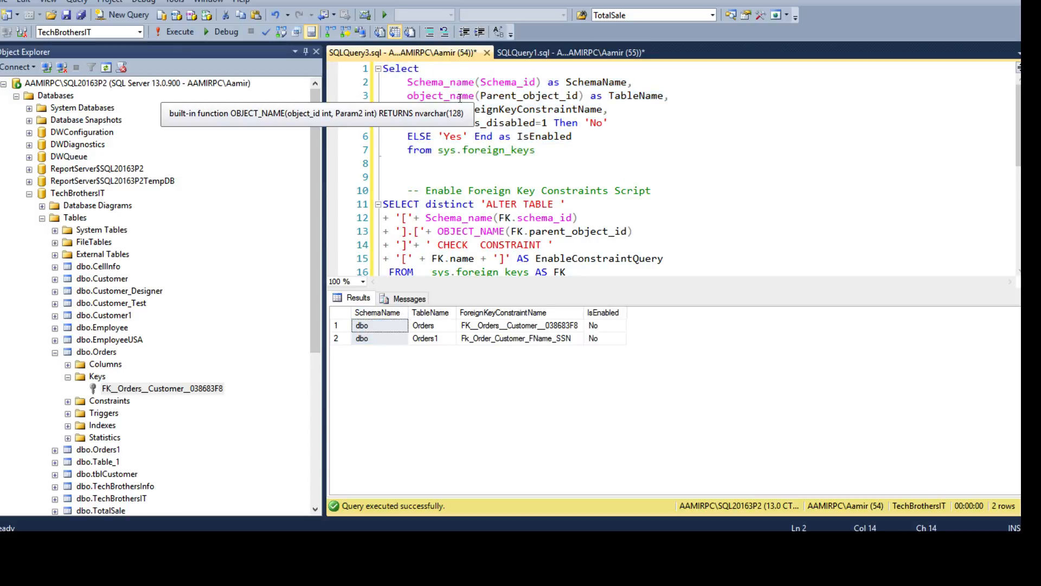
double_click(508, 82)
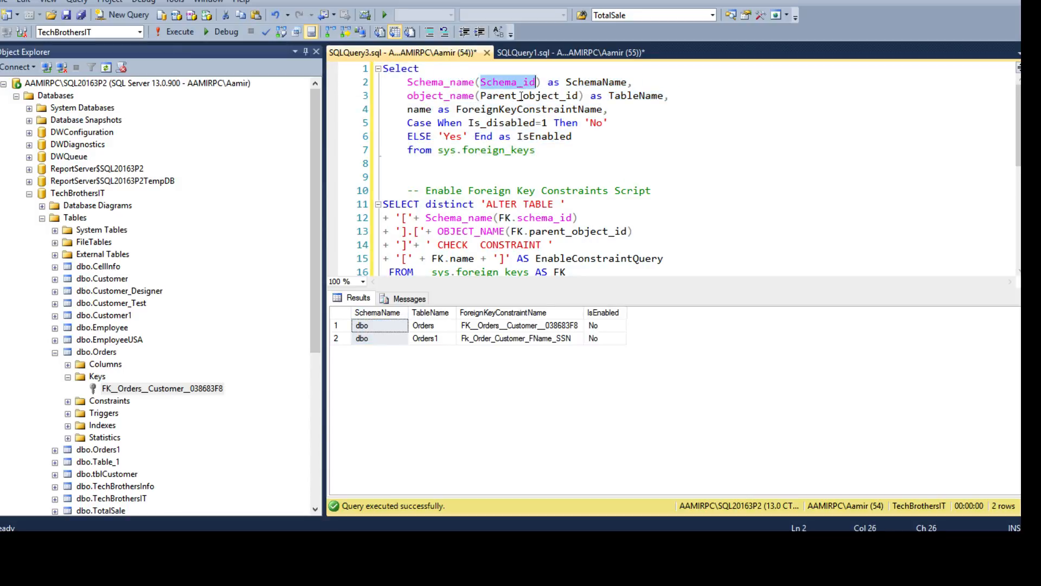
double_click(526, 95)
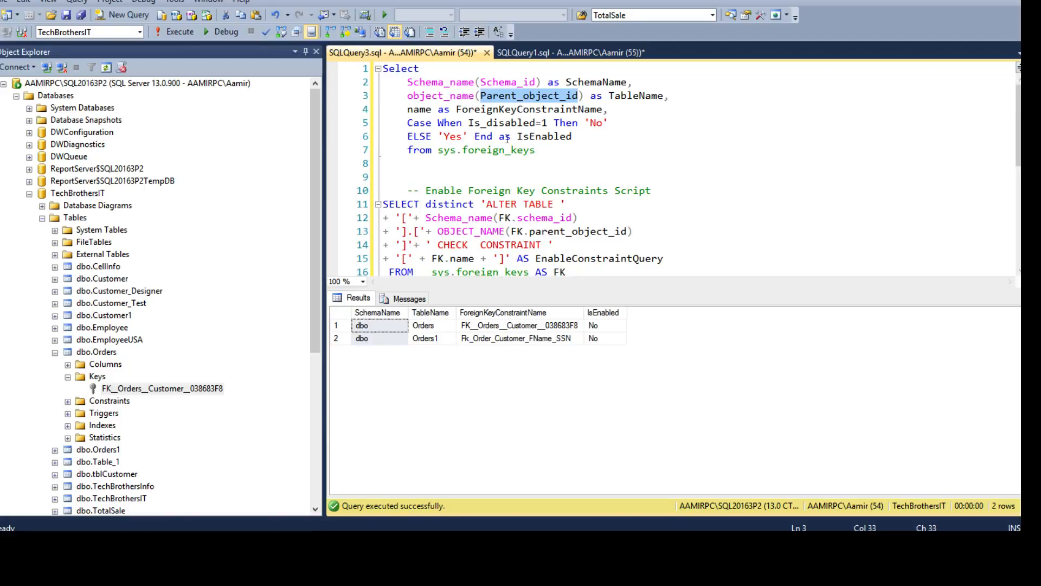
click(535, 150)
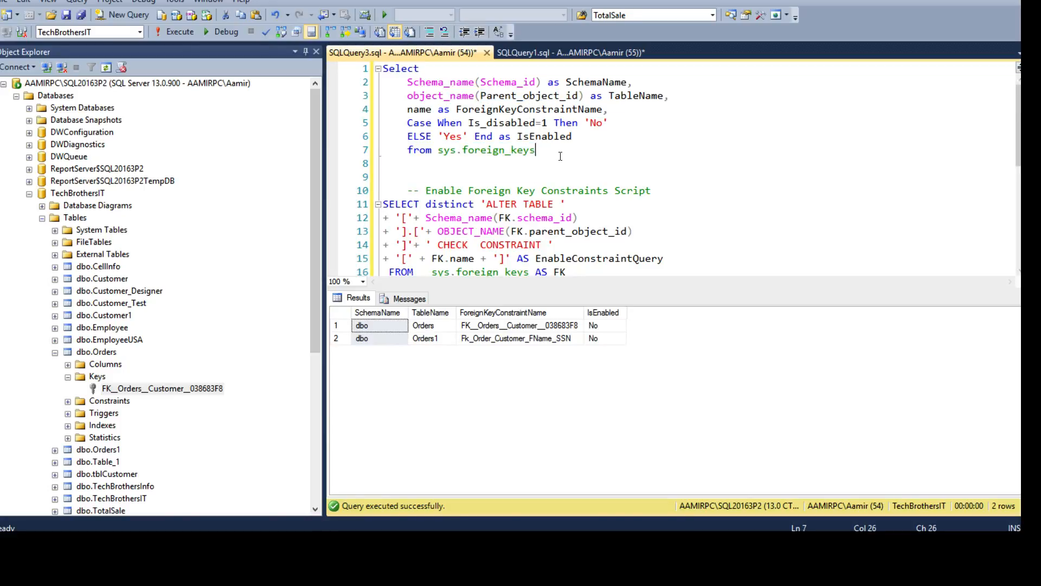
double_click(486, 150)
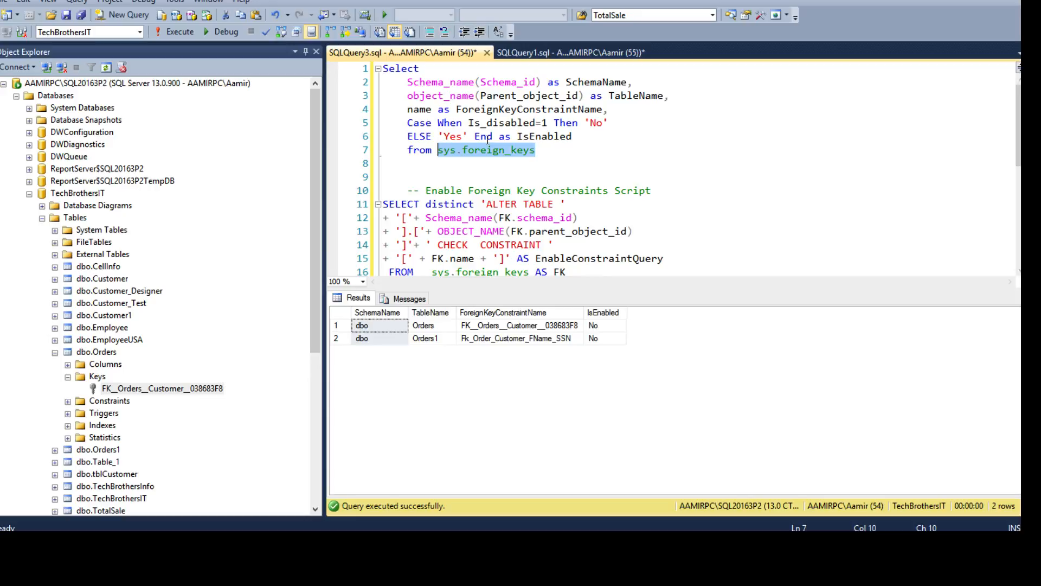
click(438, 82)
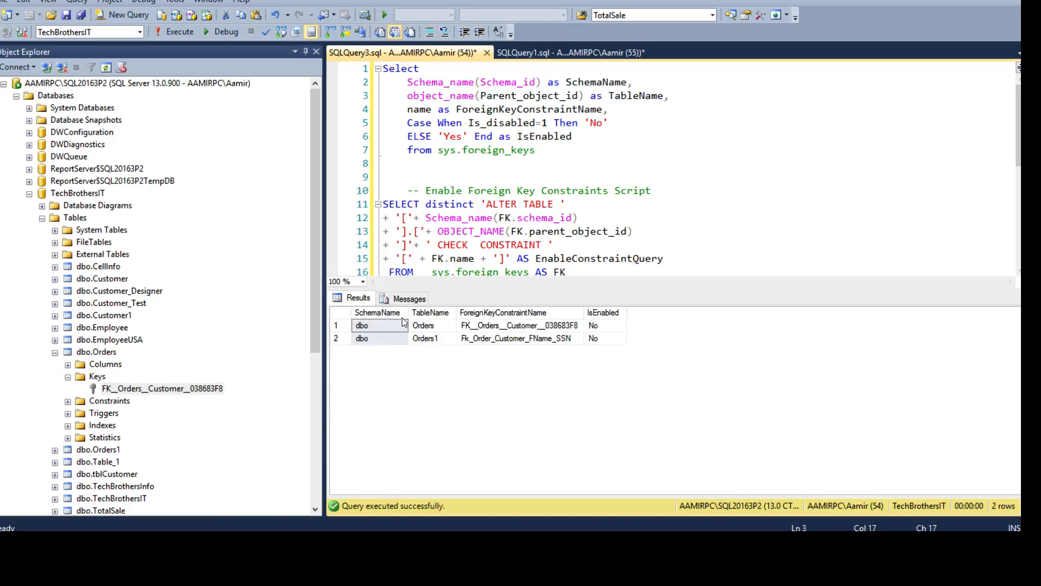
Review the results: TableName, constraint names, and IsEnabled No for both keys
click(431, 312)
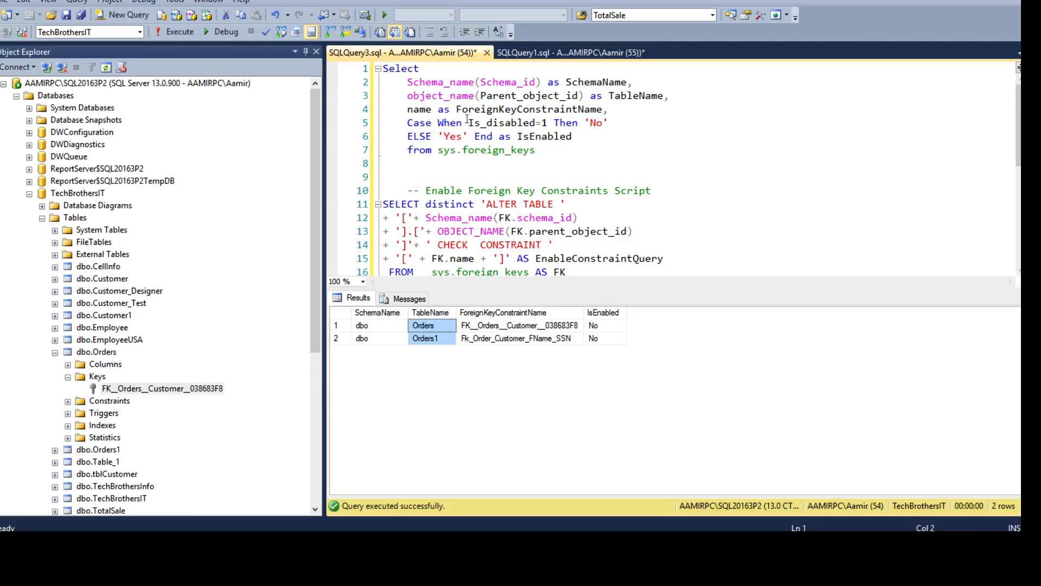
double_click(419, 109)
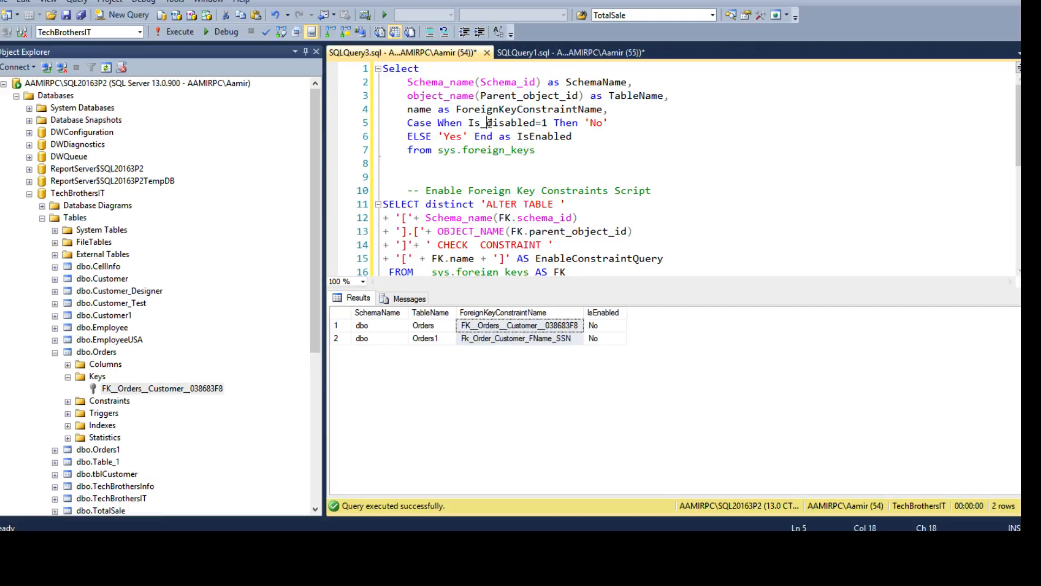
click(563, 122)
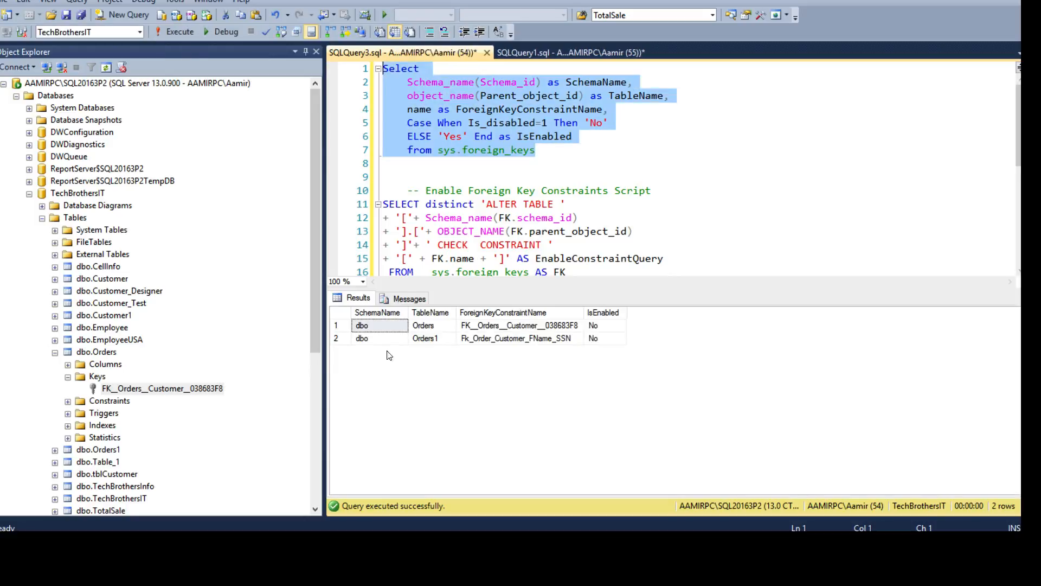
click(430, 325)
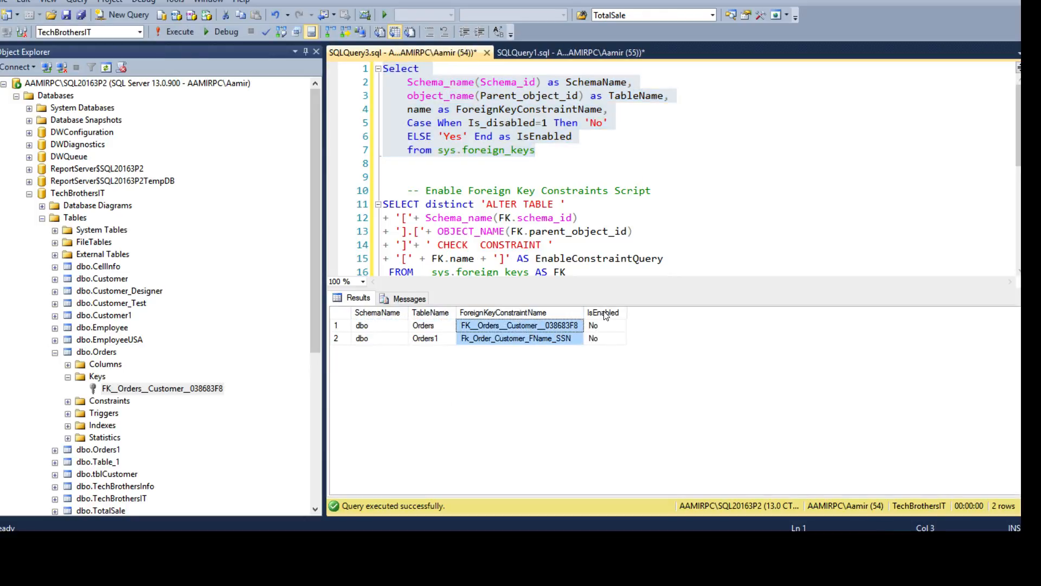
click(602, 325)
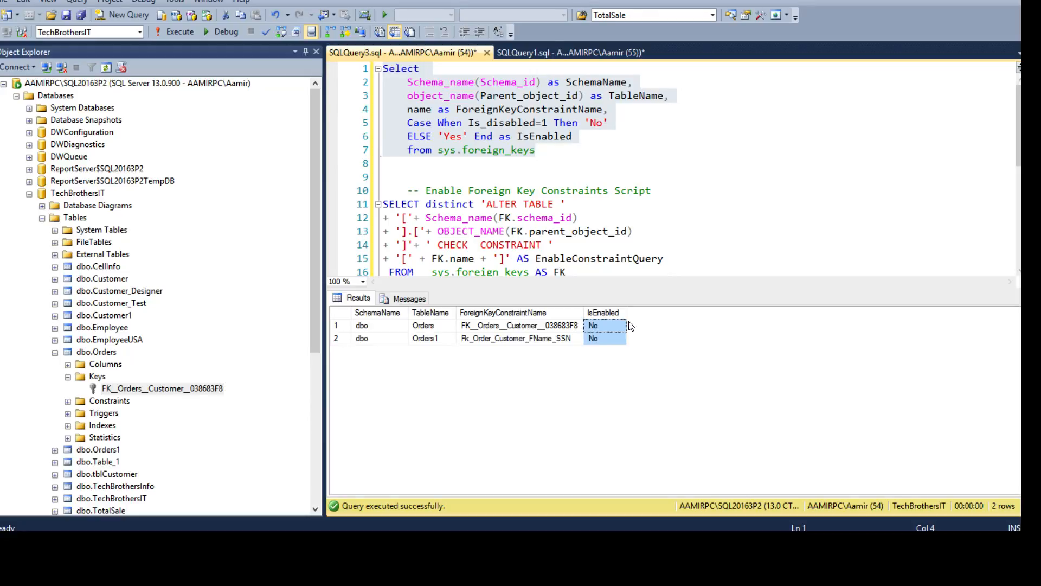
mouse_move(596, 317)
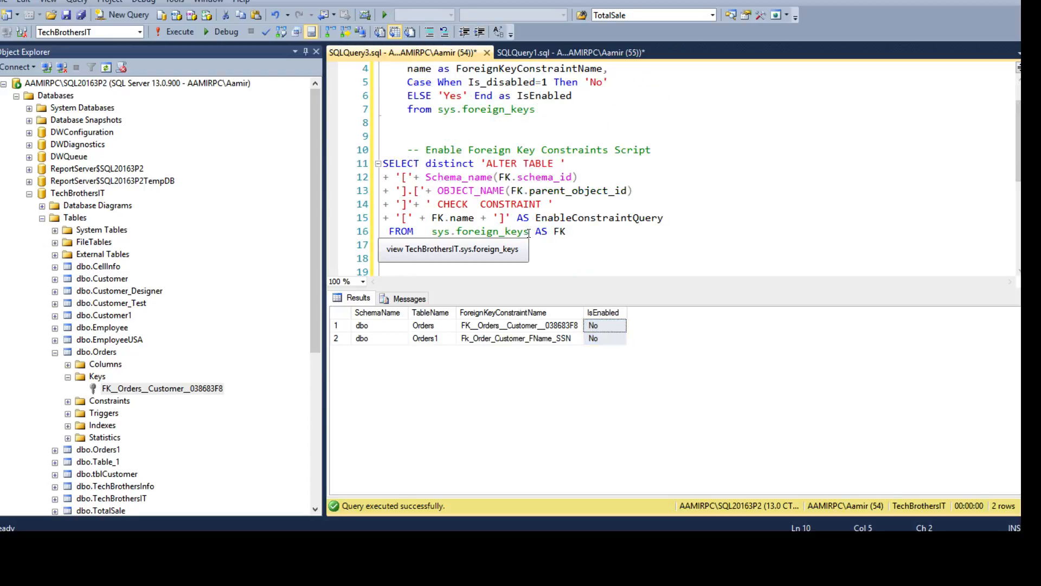
Add 'where is_disabled=1' below the script's FROM line
text(where is_disabled=1)
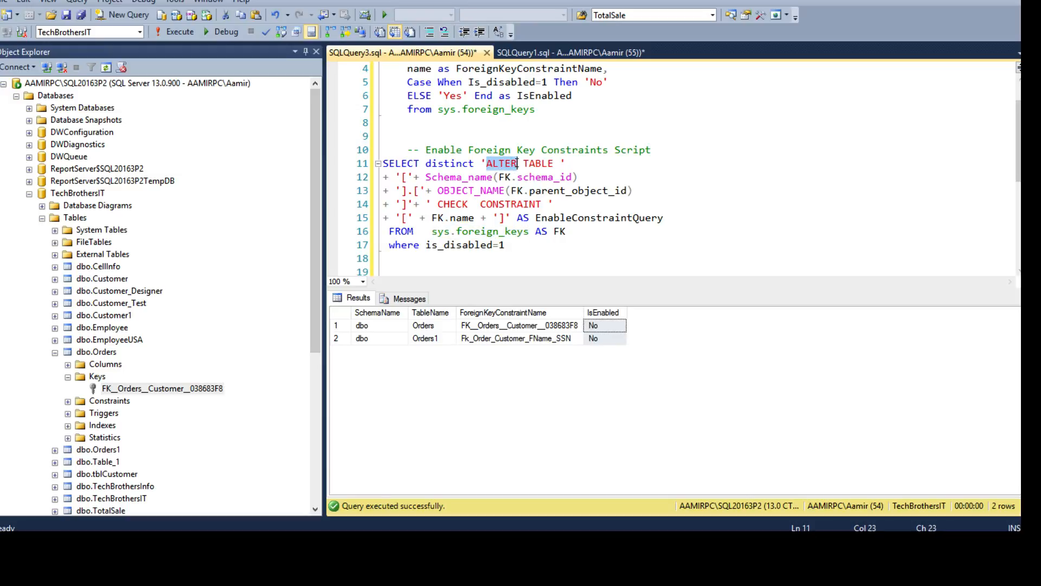
click(538, 258)
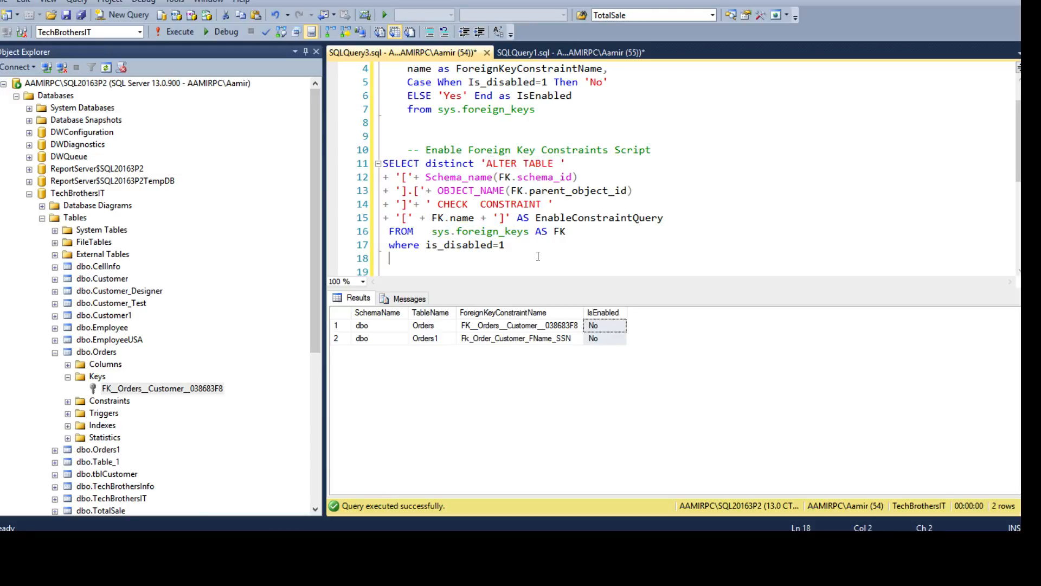
Type a template 'Alter table dbo.MyT... Check Constraint [FK_Name]' statement
text(Sl)
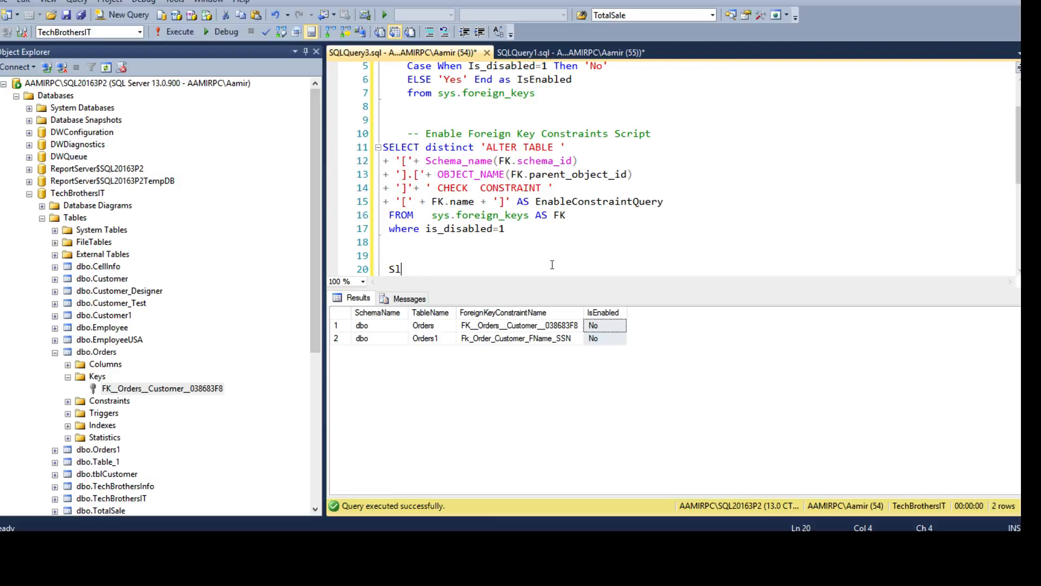
text(Alter table)
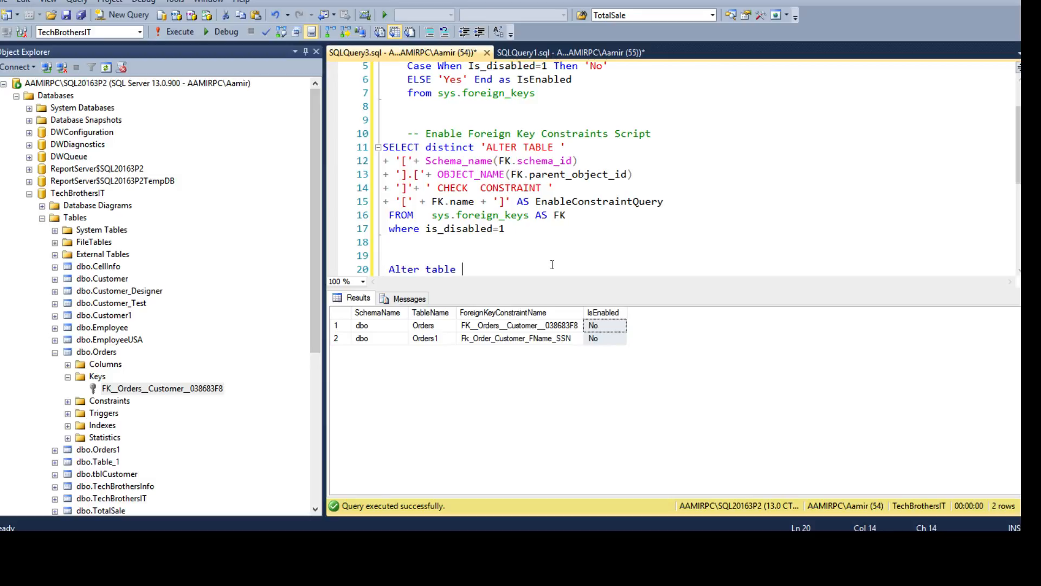
text(dbo.MyTableName)
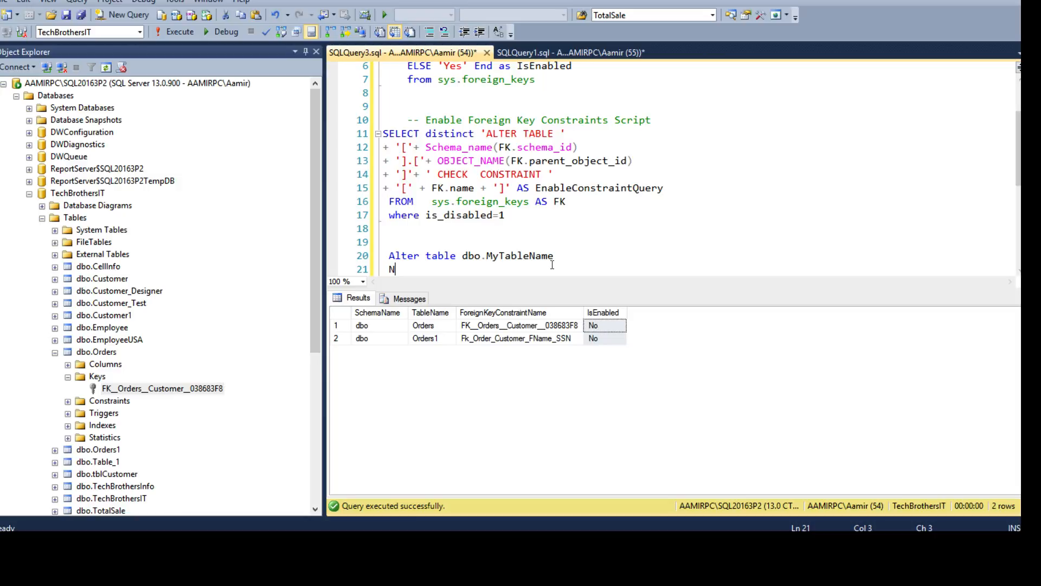
text(heck Co)
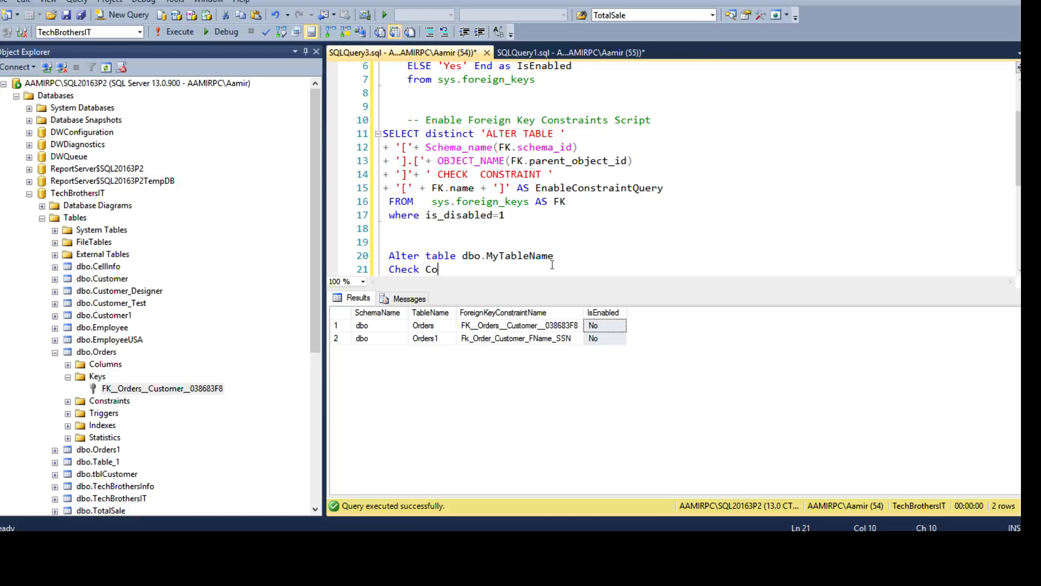
text(nstraint [)
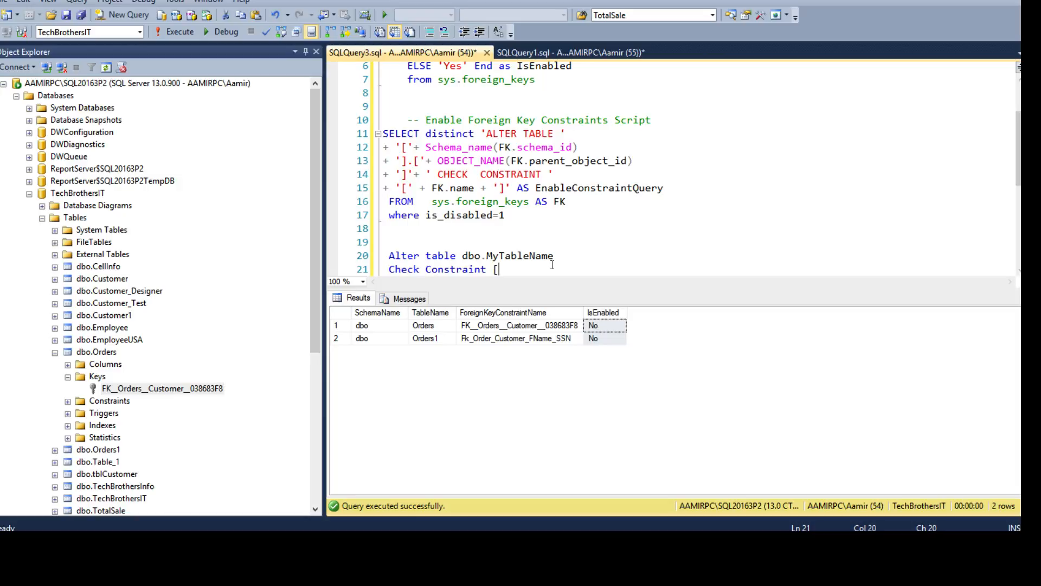
text(FK_)
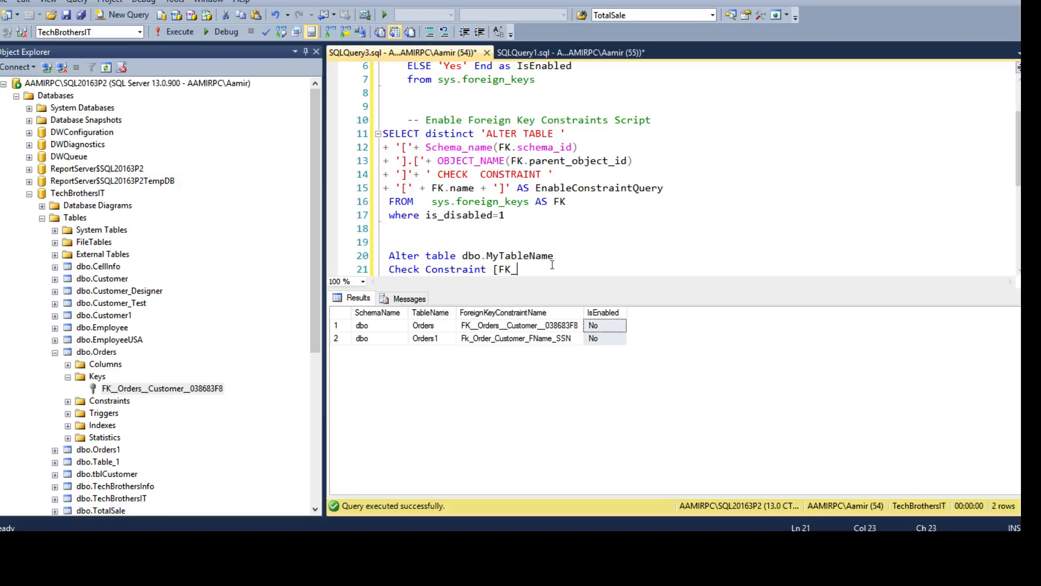
text(Name])
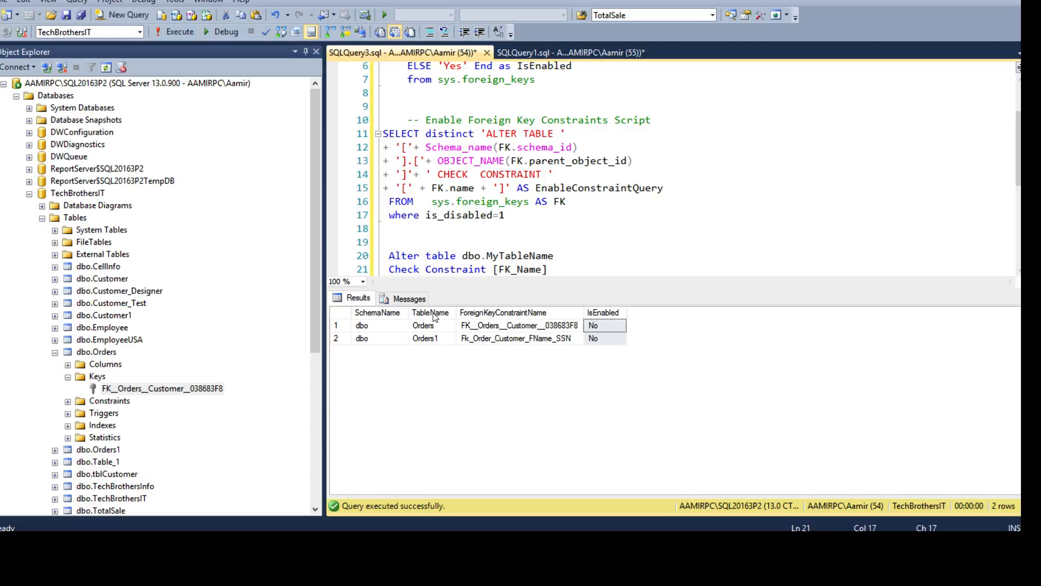
Point out the SchemaName, TableName and FK_Name values that fill the template
click(377, 313)
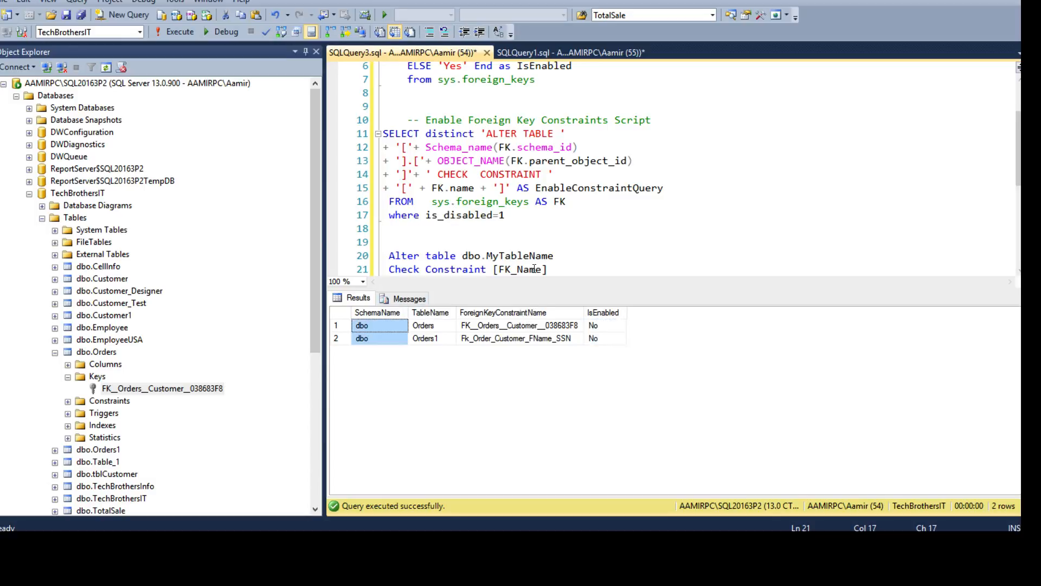
double_click(470, 256)
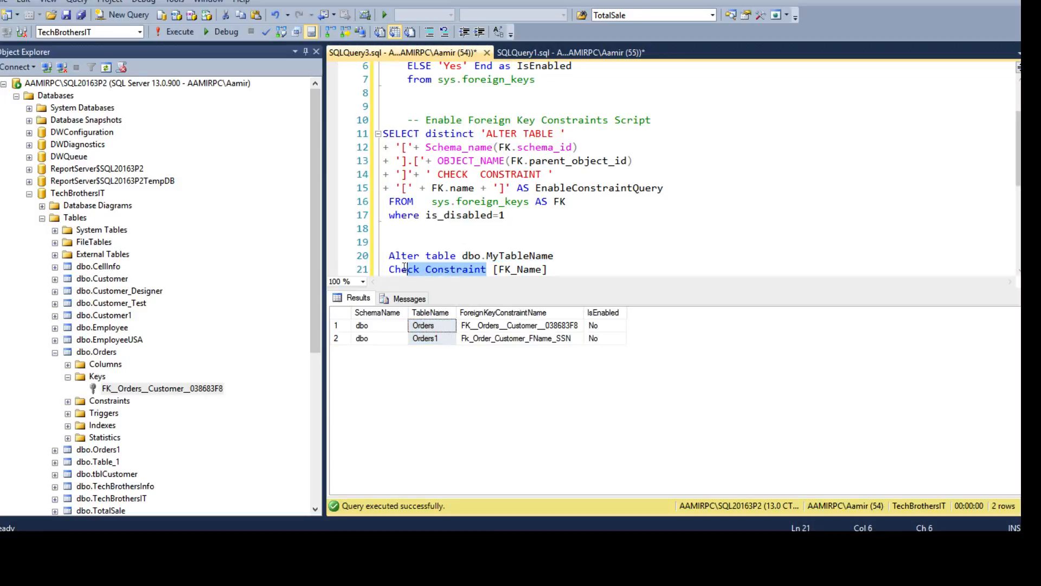
click(509, 269)
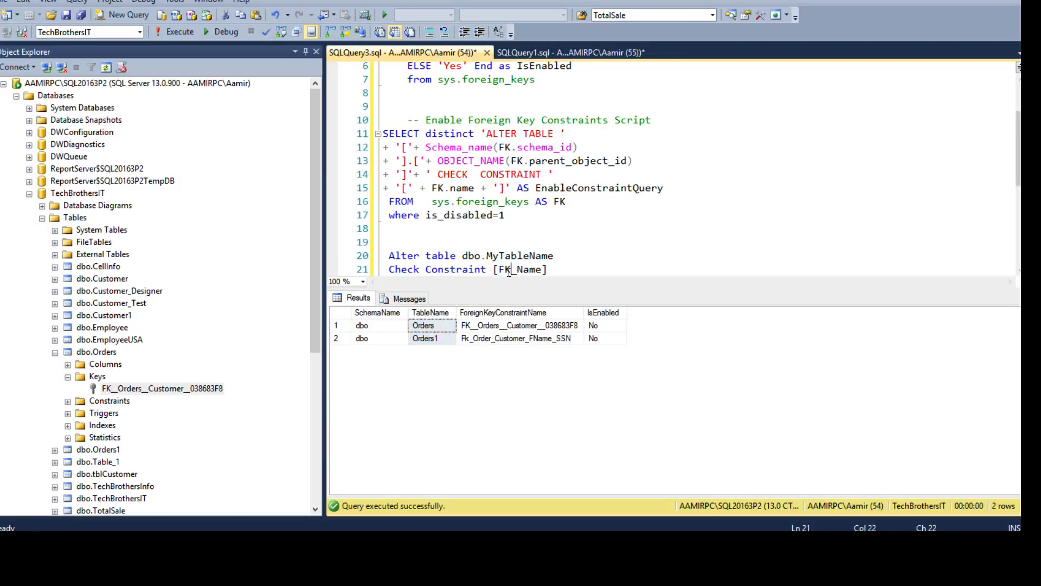
click(518, 338)
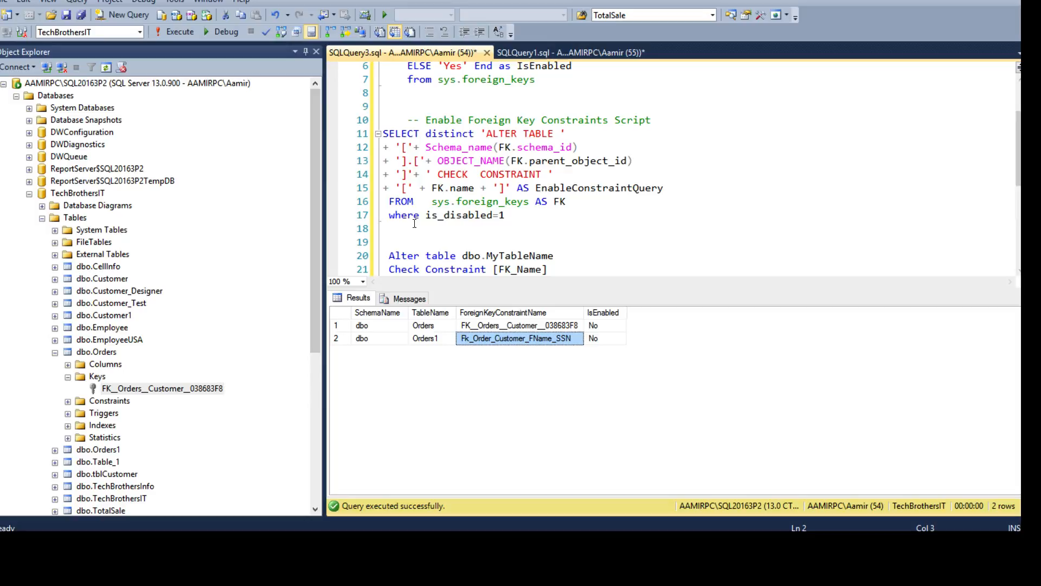
mouse_move(482, 201)
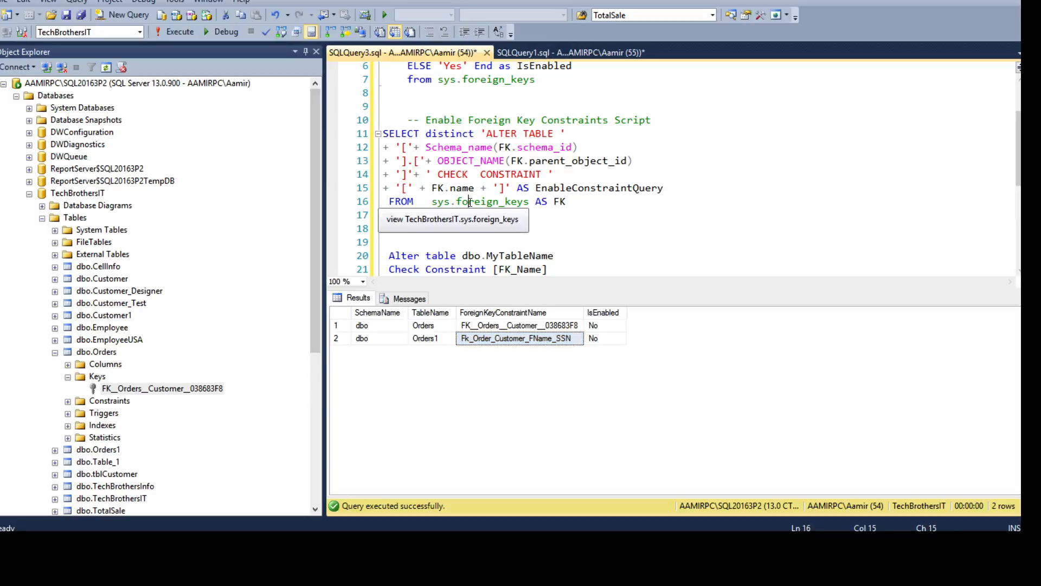
Add the is_disabled=1 filter and execute the script, generating two CHECK CONSTRAINT statements
text(where is_disabled=1)
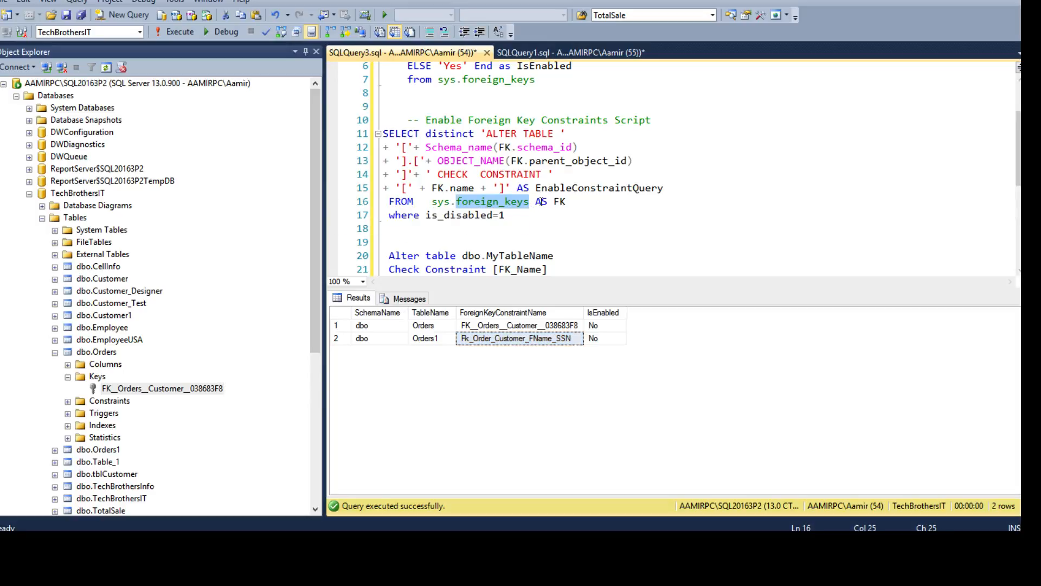
click(507, 215)
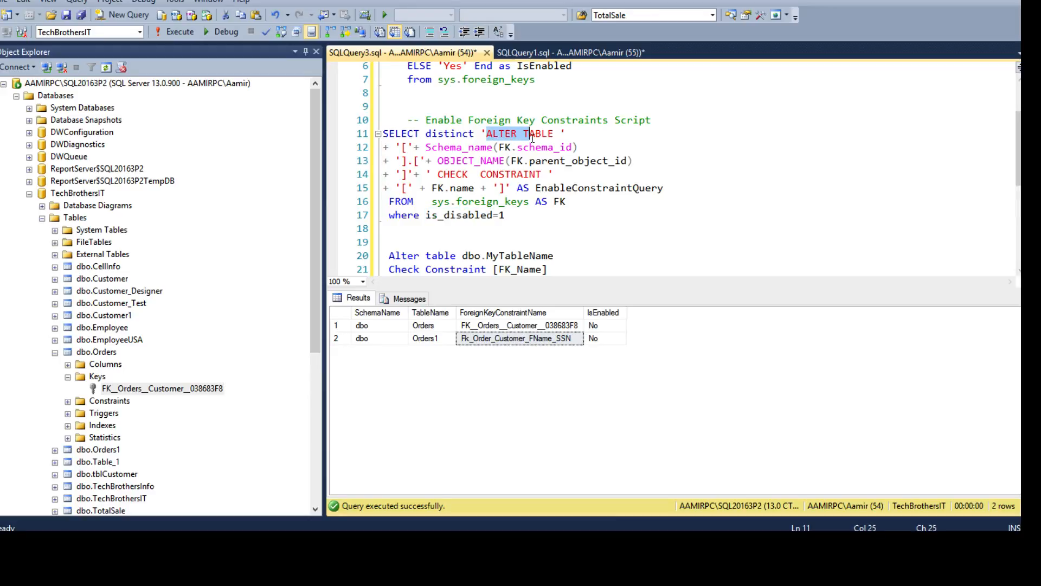
click(458, 255)
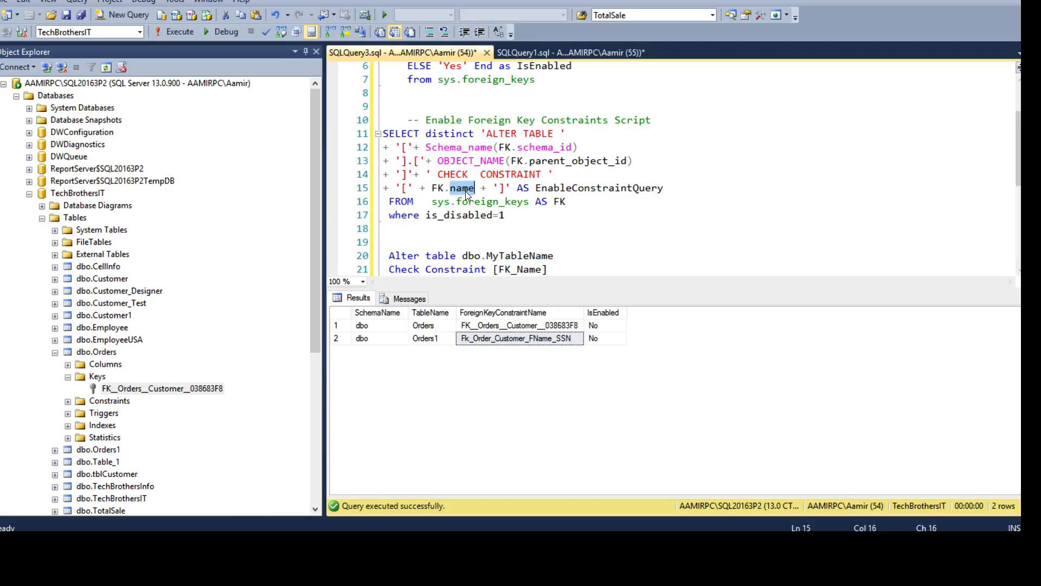
mouse_move(447, 184)
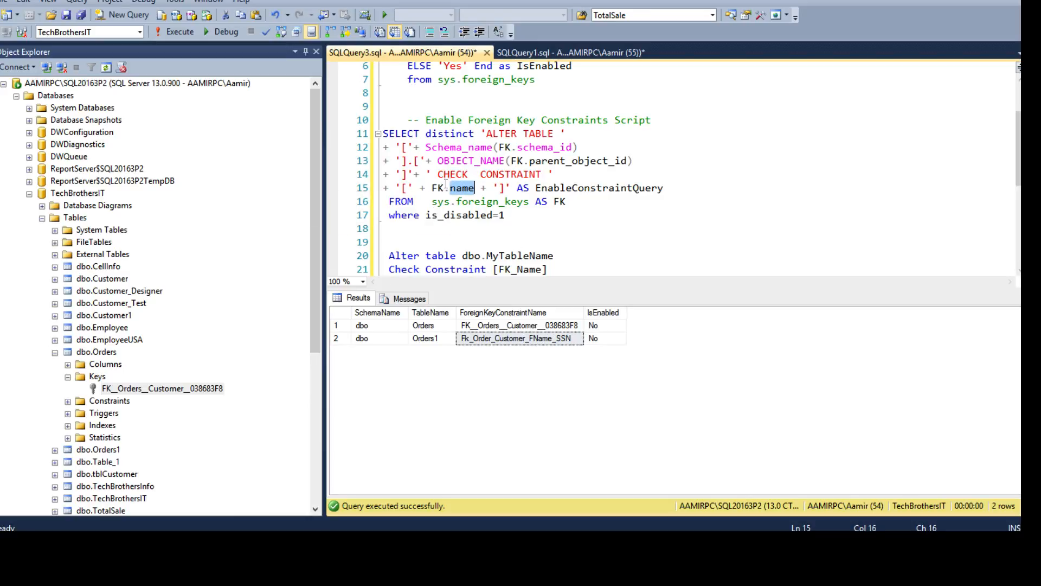
click(417, 174)
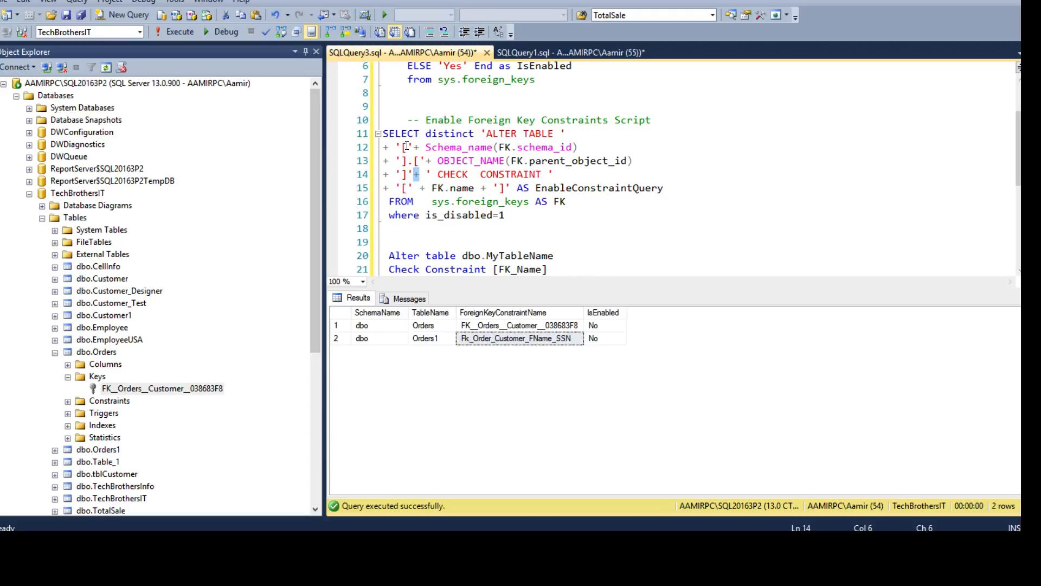
click(408, 161)
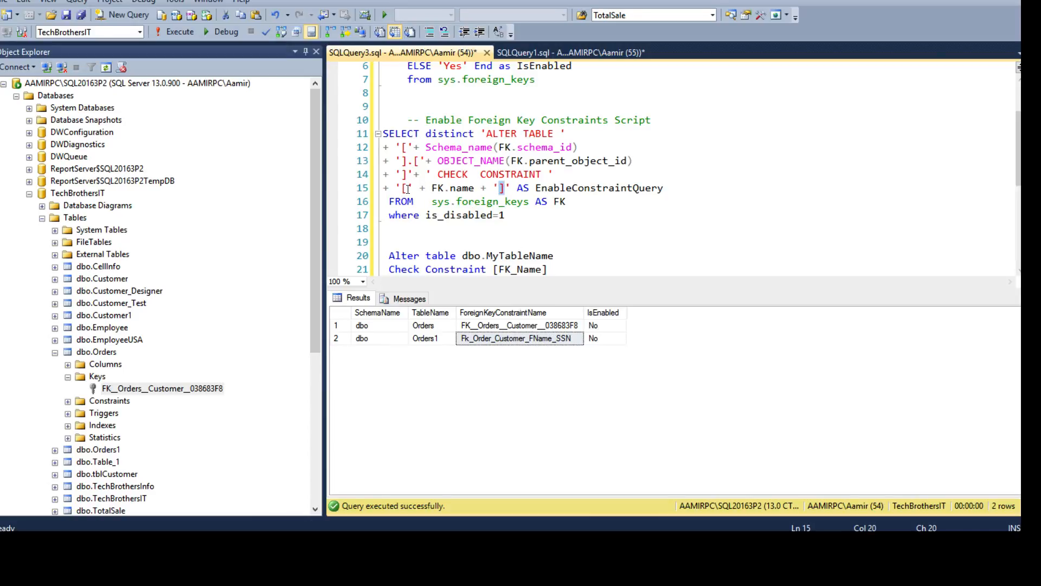
click(405, 189)
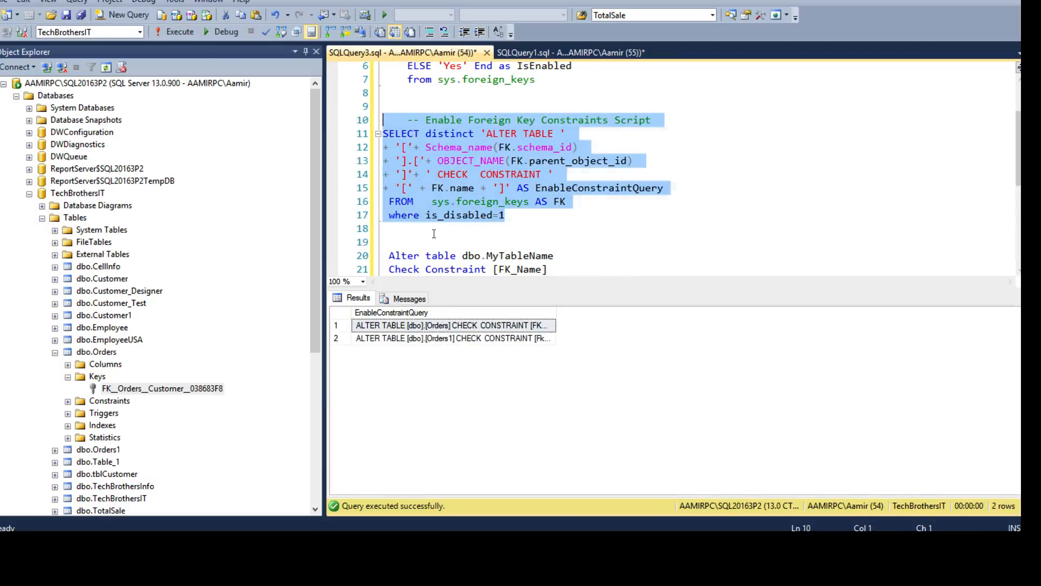
Copy both generated statements for Orders and Orders1 and paste them into the editor
right_click(453, 325)
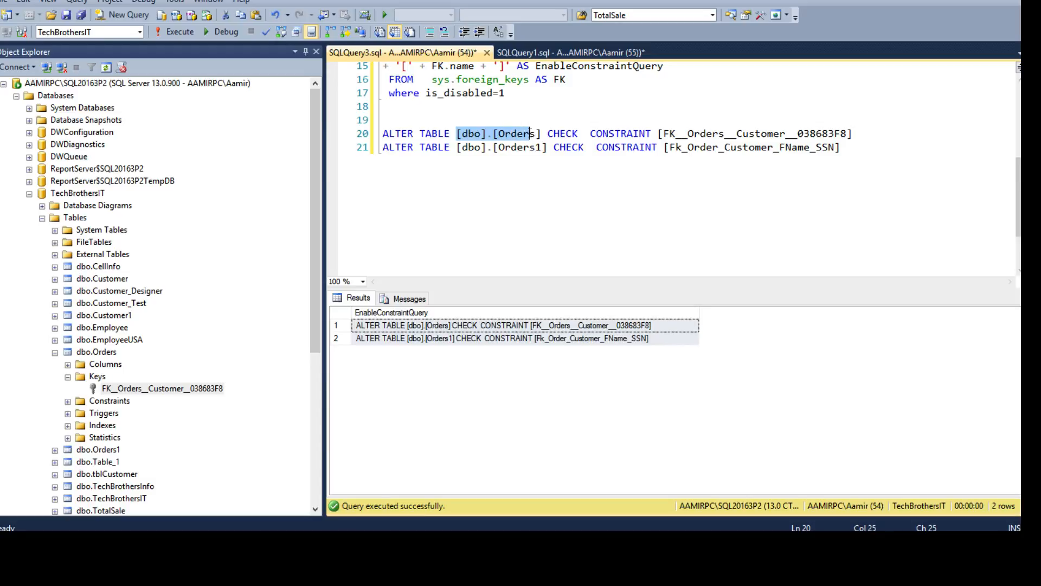
click(597, 134)
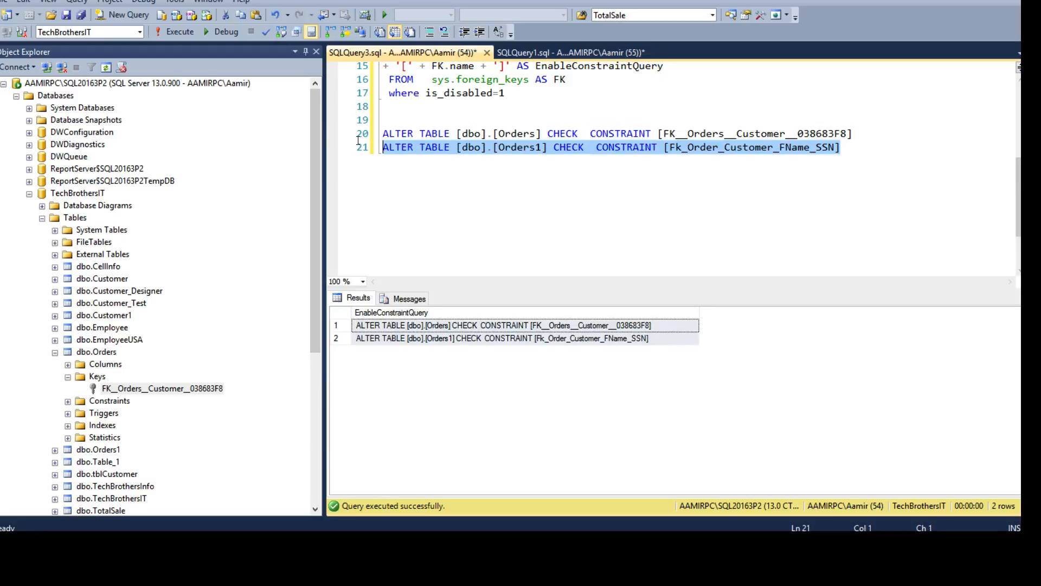
click(358, 133)
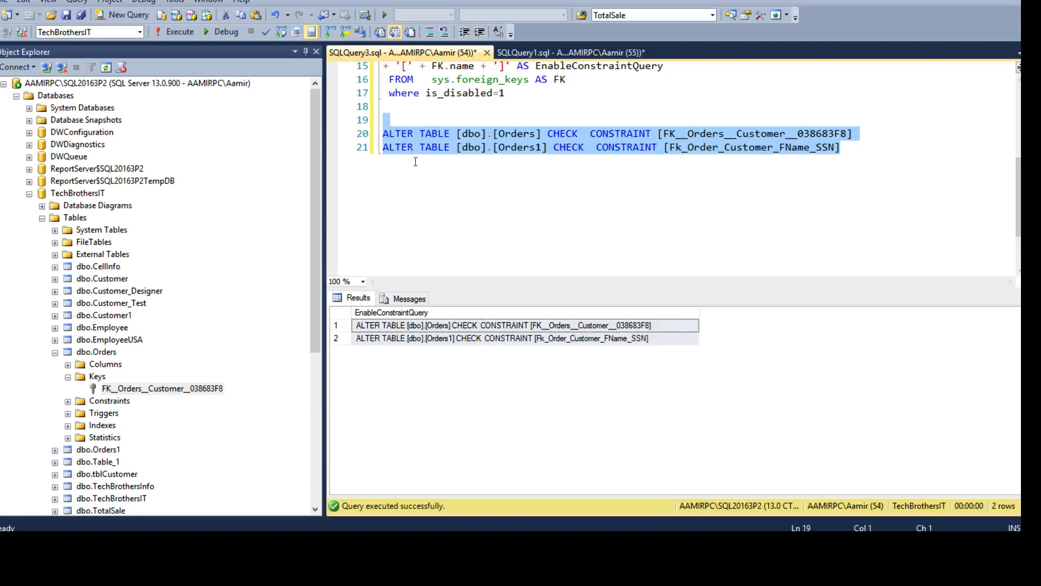
Collapse dbo.Orders and the TechBrothersIT Tables folder in Object Explorer
click(585, 133)
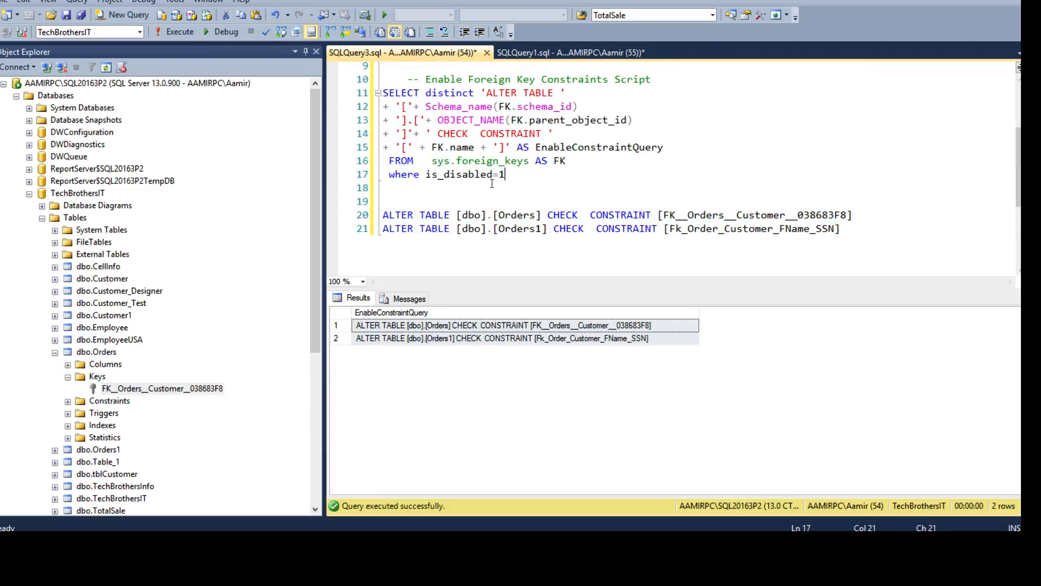
mouse_move(468, 174)
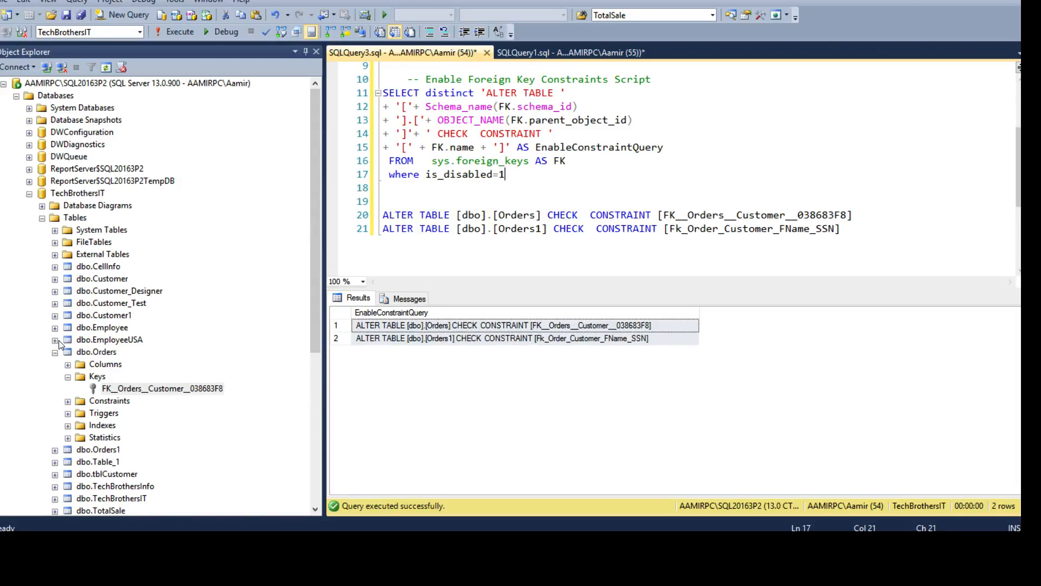
click(58, 351)
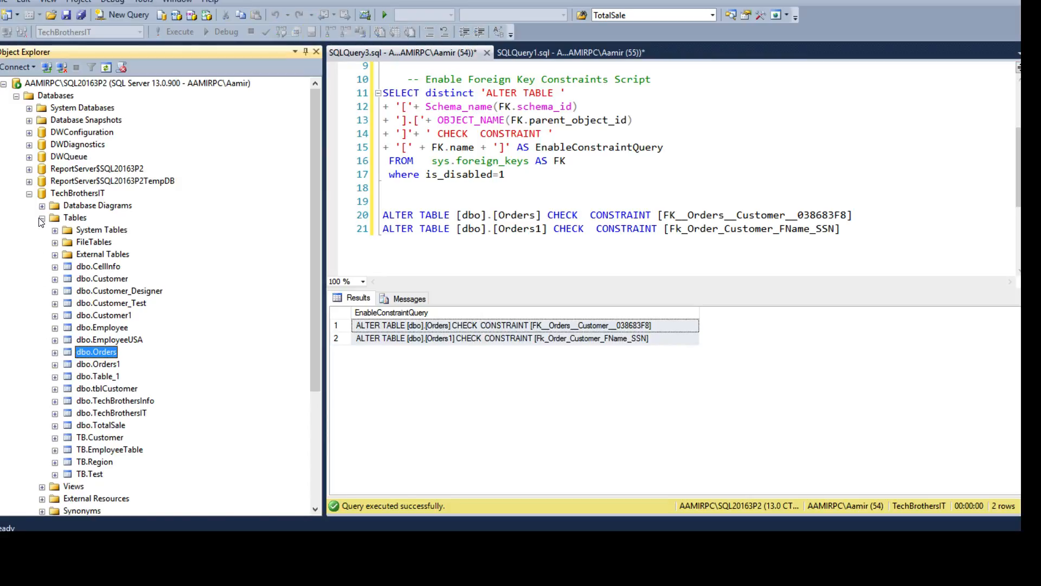
click(39, 217)
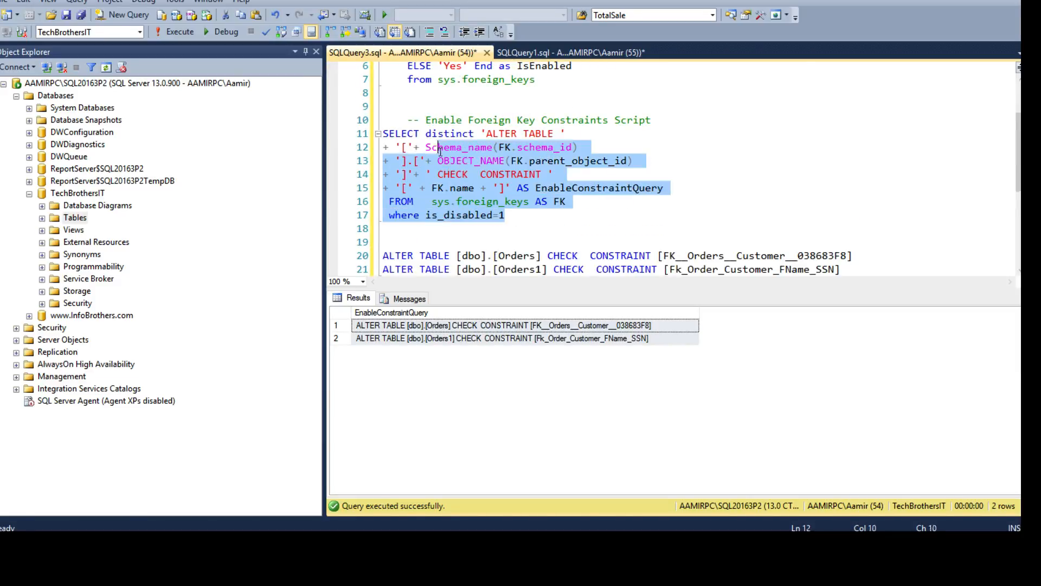
Select and execute the two pasted ALTER TABLE ... CHECK CONSTRAINT statements
click(383, 133)
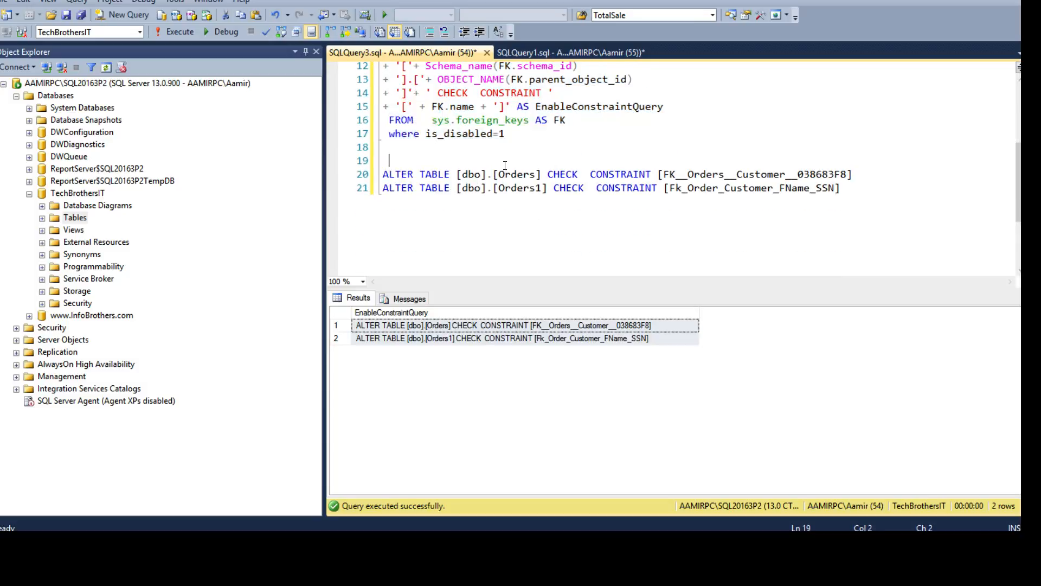
click(497, 175)
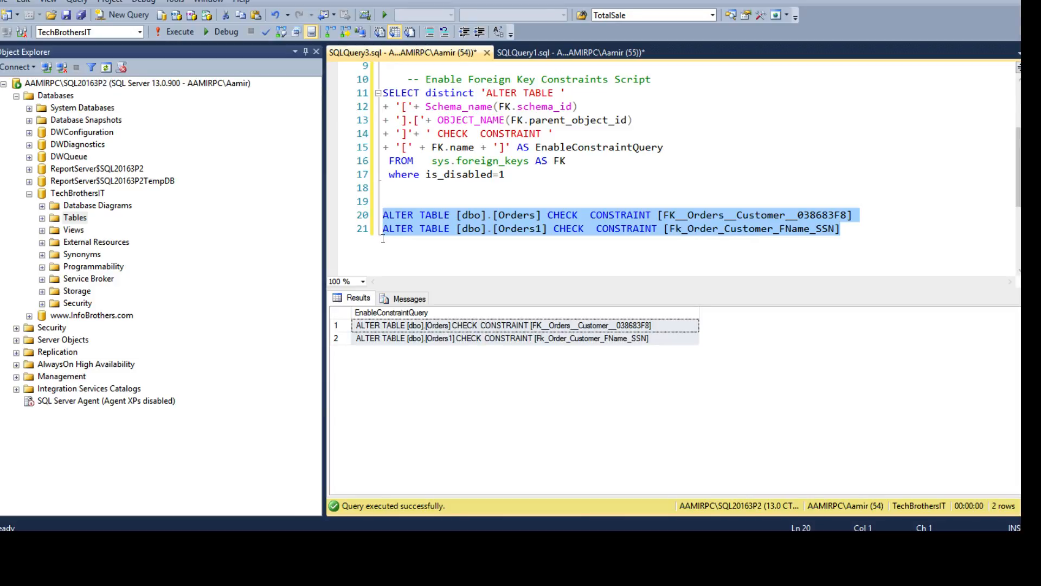
click(507, 174)
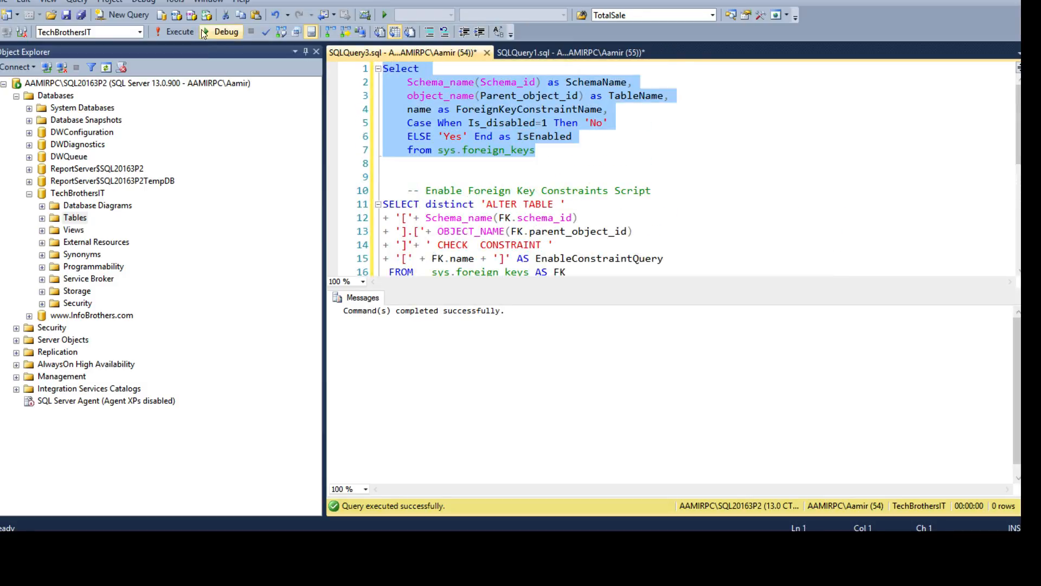
Rerun the status query showing IsEnabled Yes for Orders and Orders1, then collapse TechBrothersIT
click(178, 31)
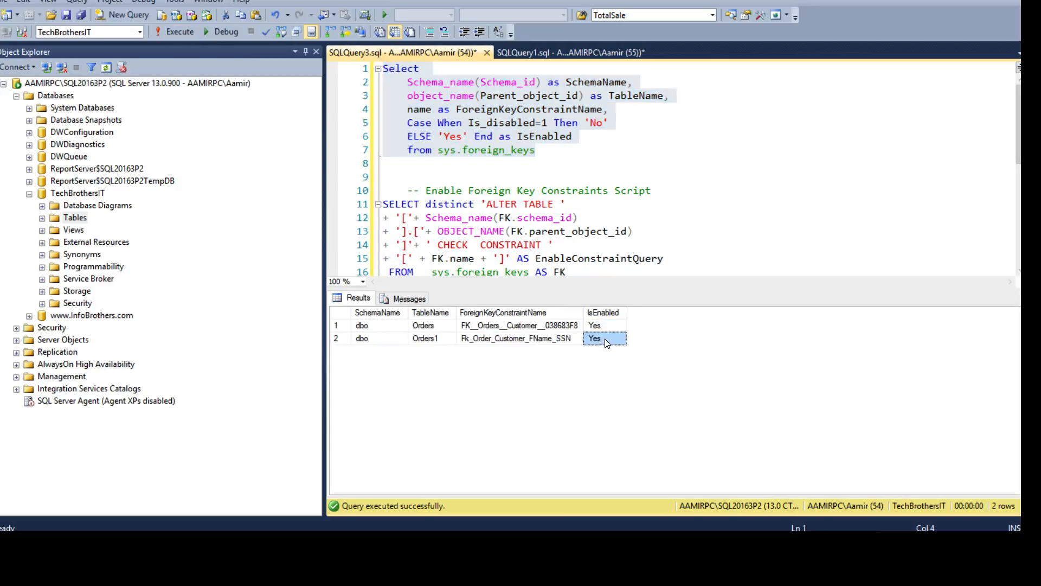
click(517, 338)
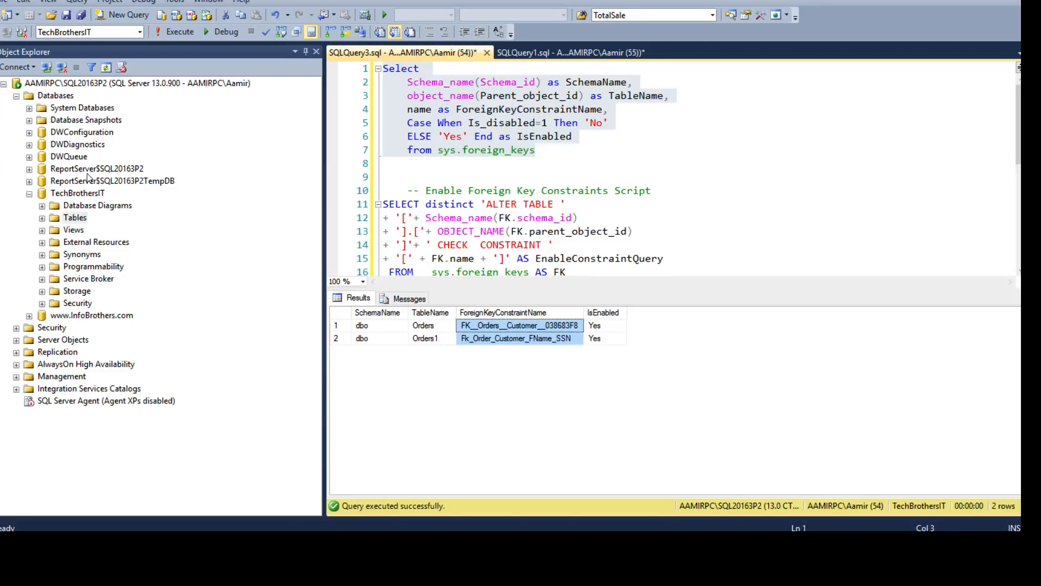
click(30, 192)
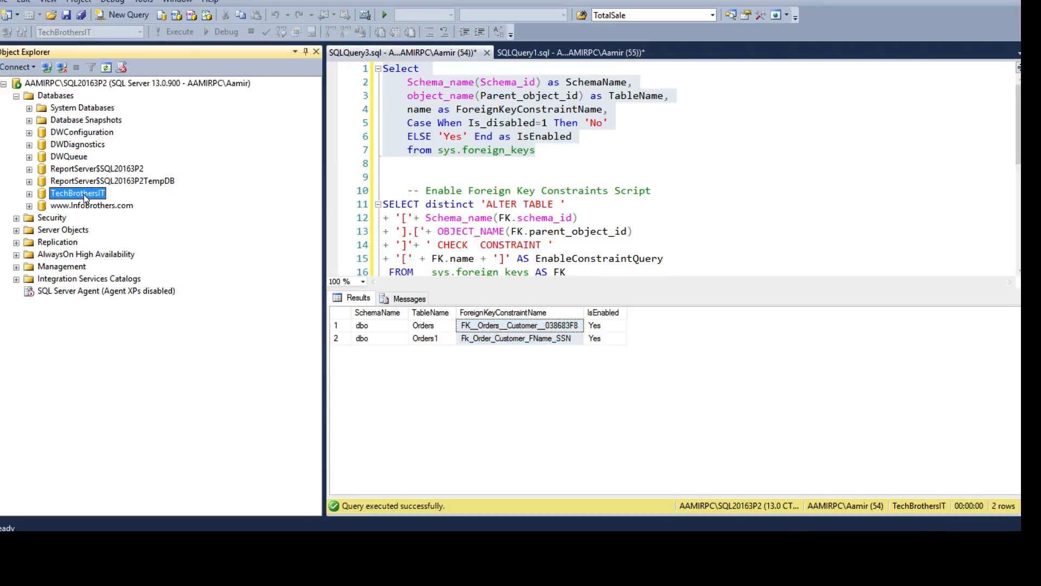
click(408, 177)
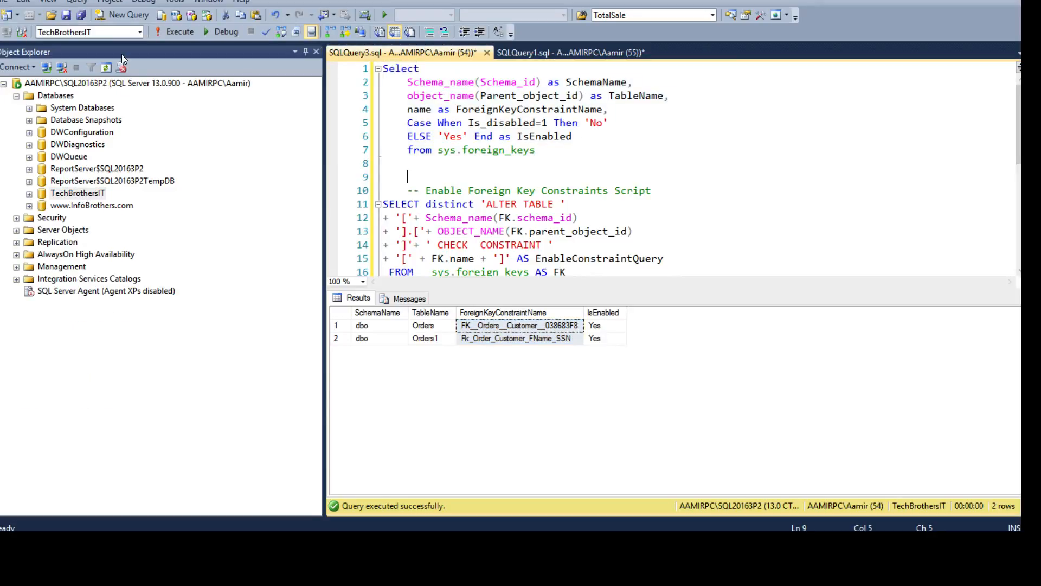
click(140, 32)
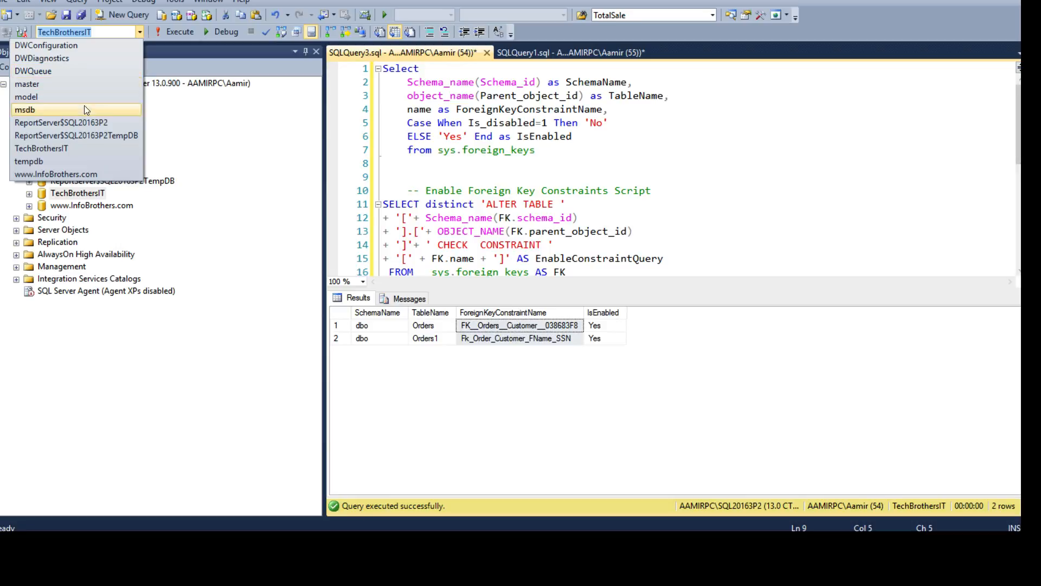
click(29, 160)
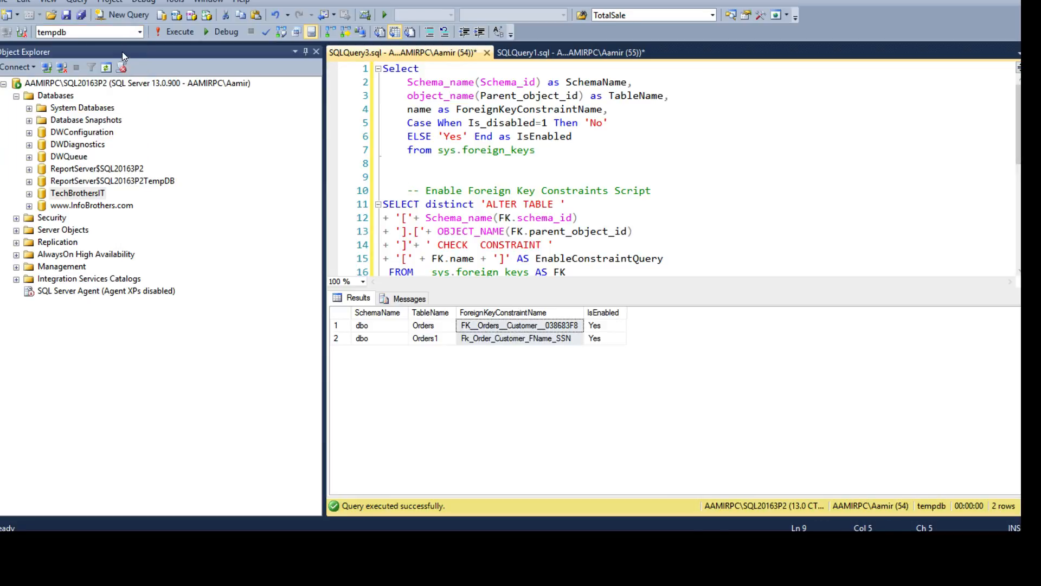
click(86, 31)
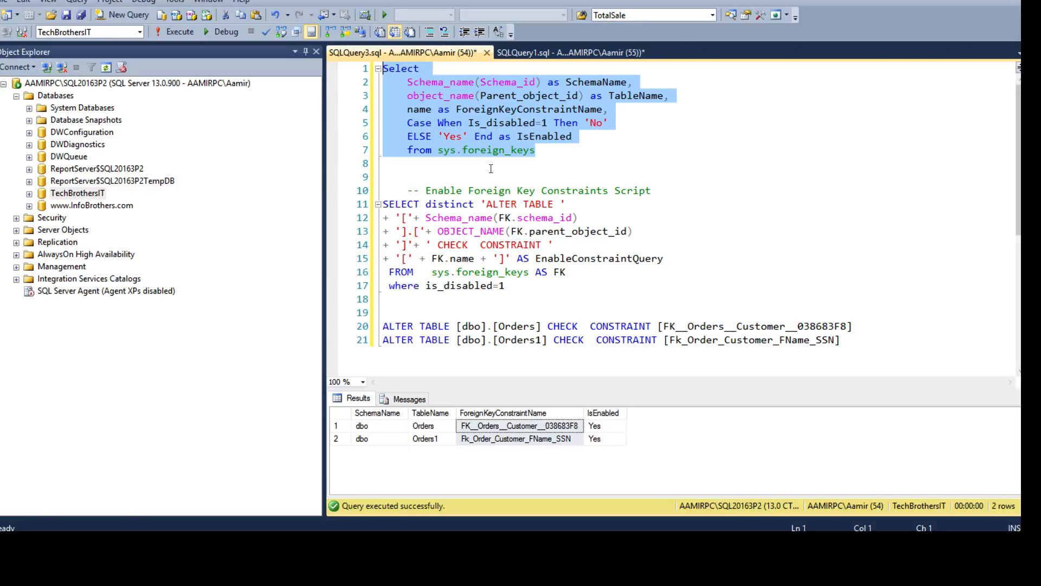
mouse_move(437, 430)
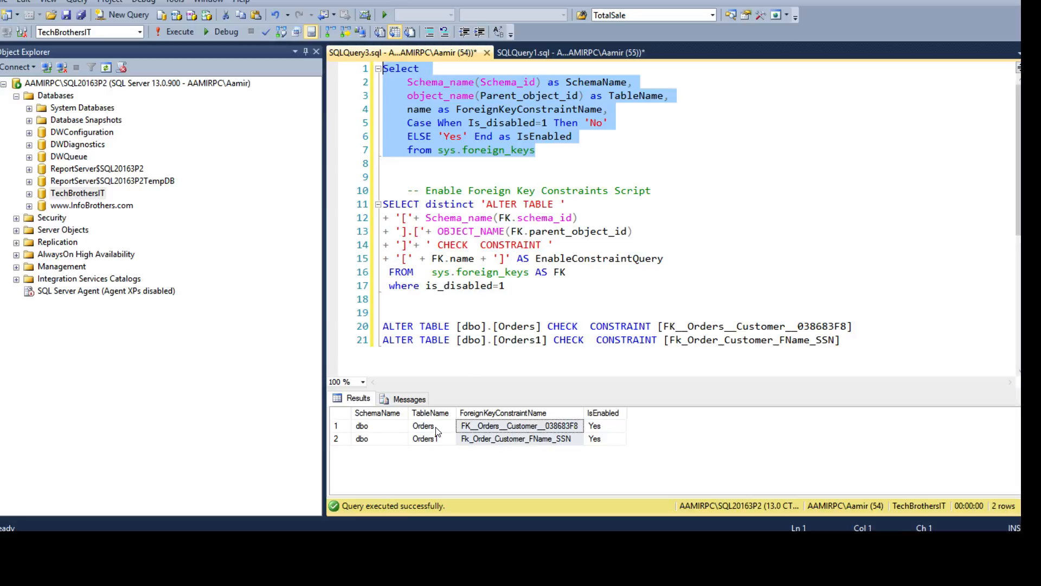
click(516, 439)
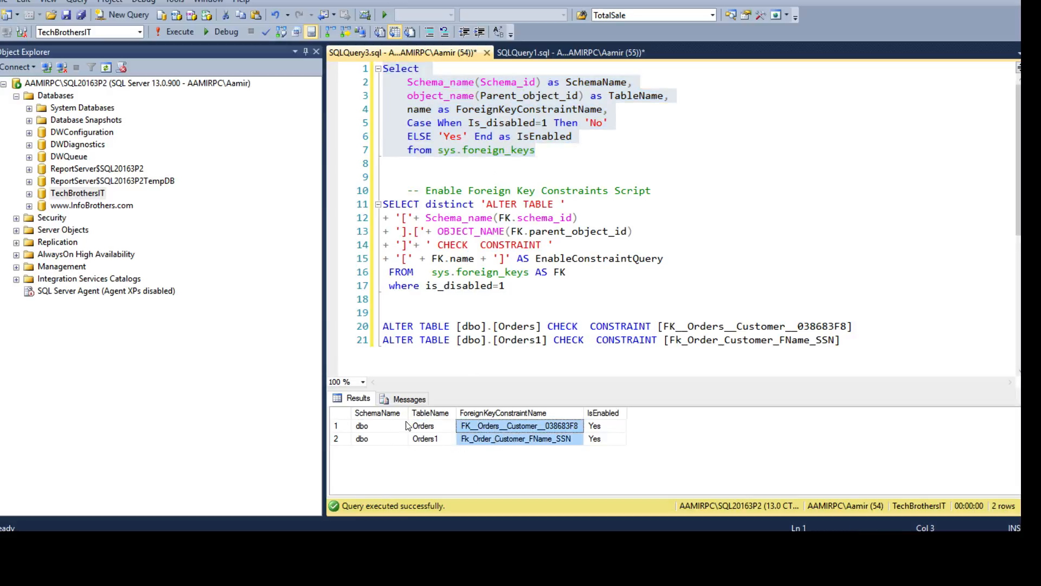